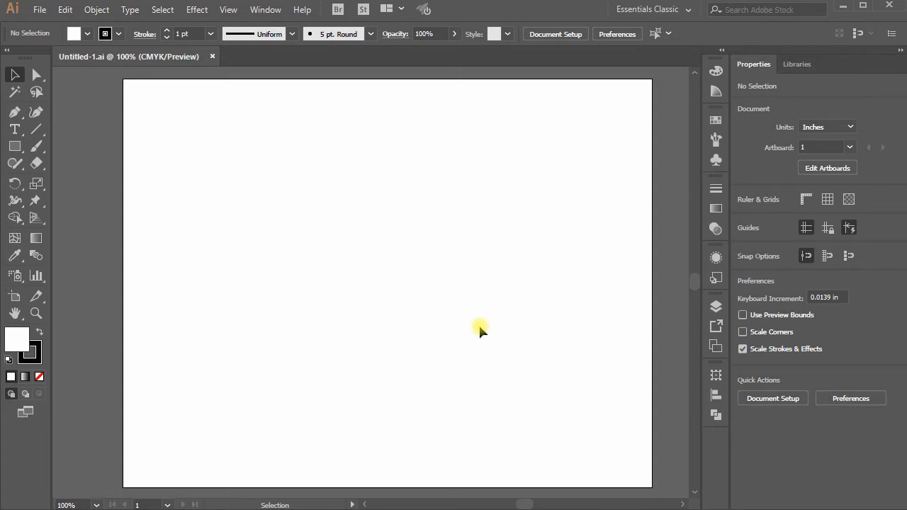
mouse_move(466, 339)
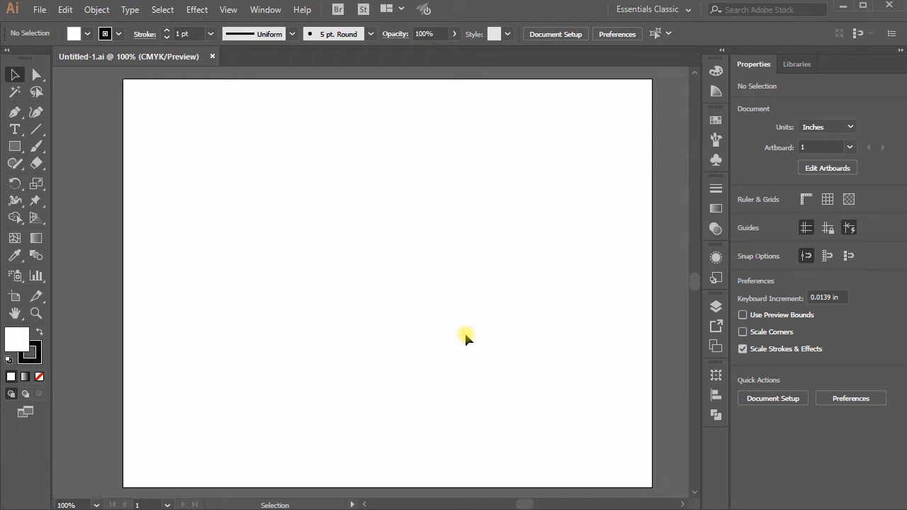
mouse_move(484, 328)
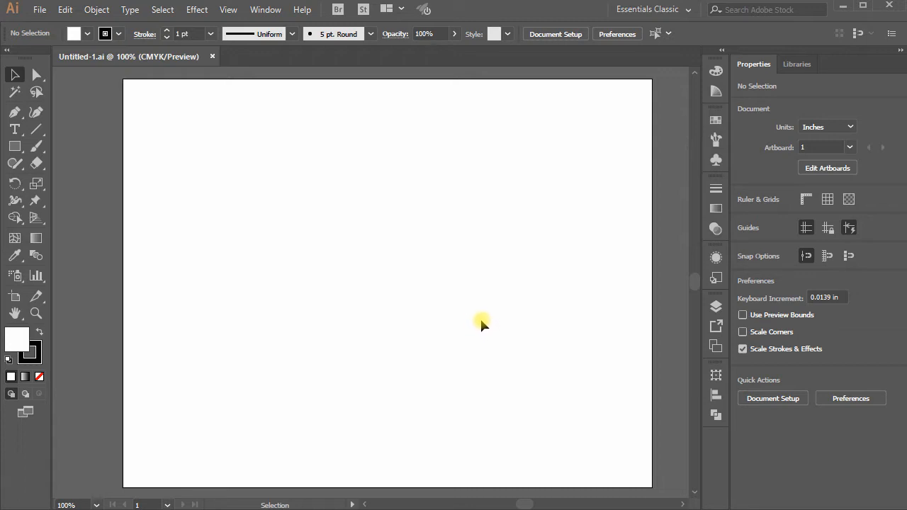
mouse_move(462, 324)
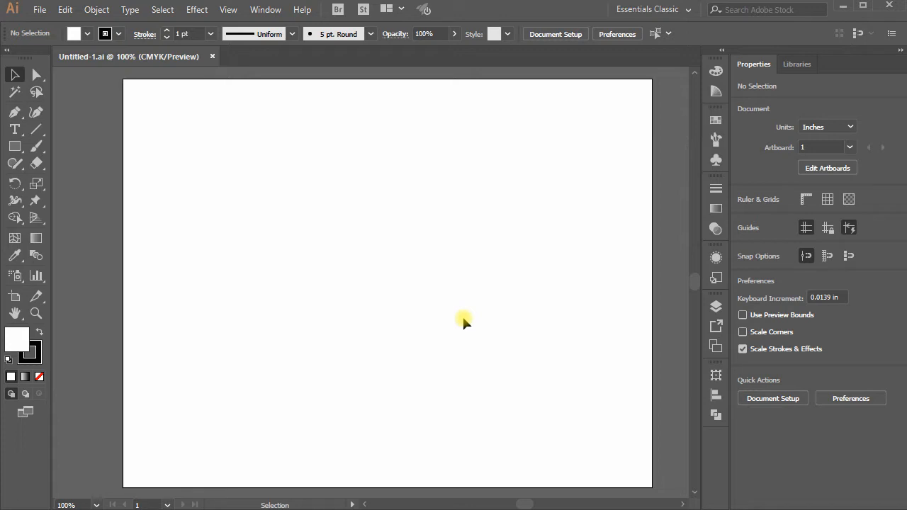
mouse_move(375, 354)
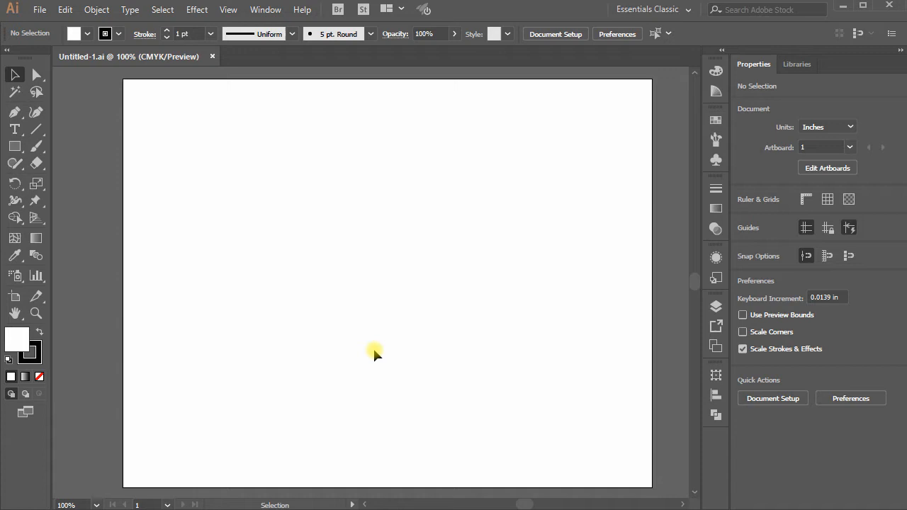
mouse_move(363, 354)
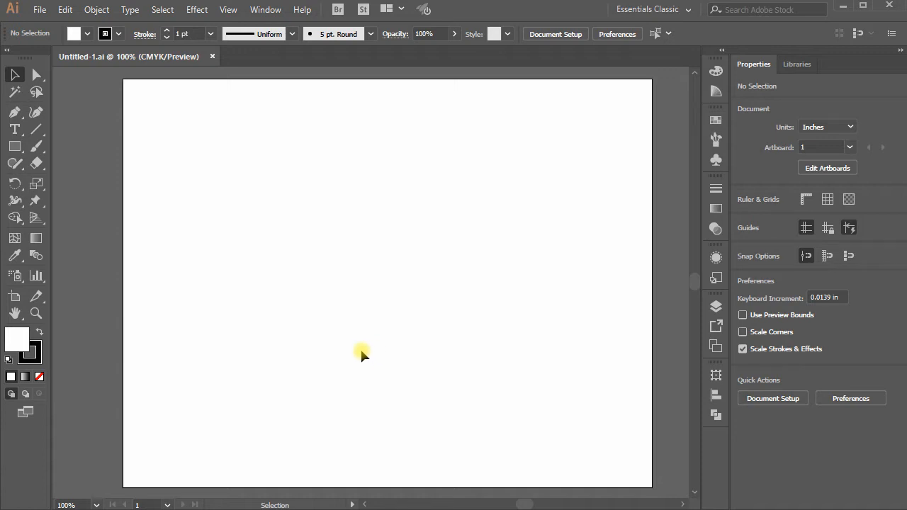
mouse_move(357, 352)
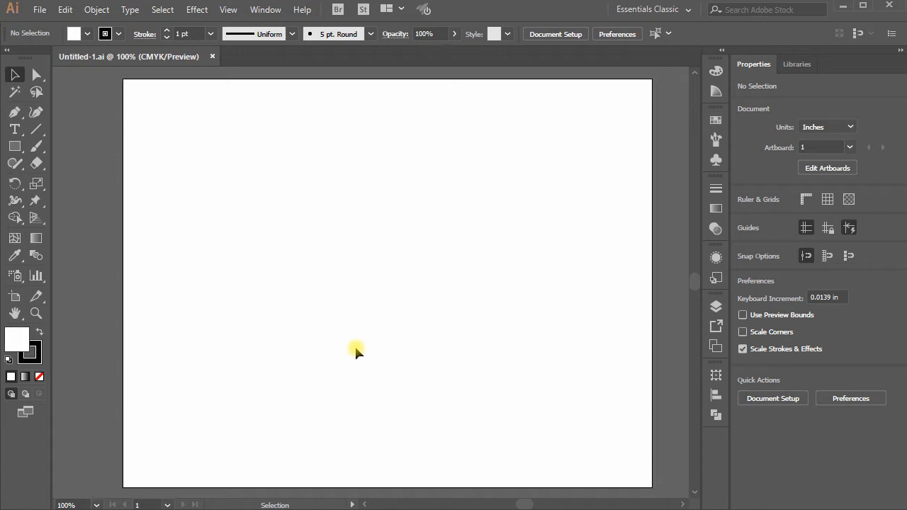
mouse_move(547, 372)
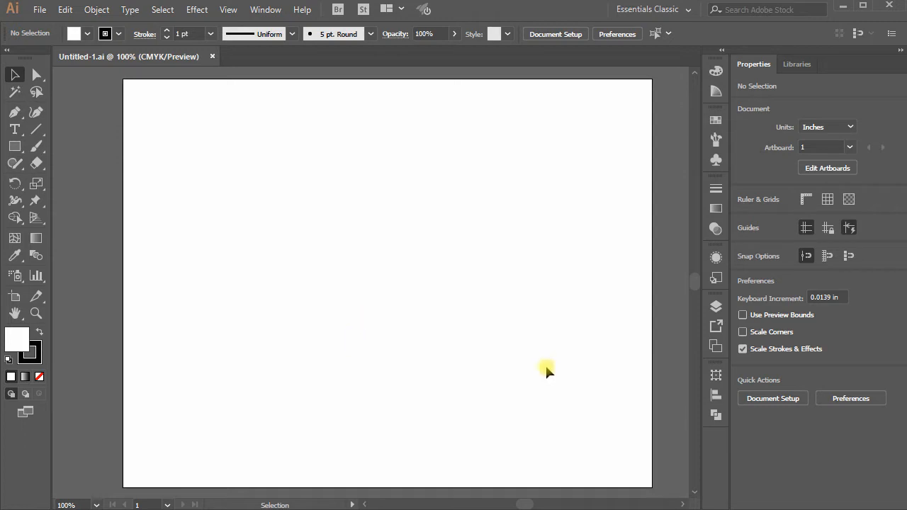
mouse_move(453, 397)
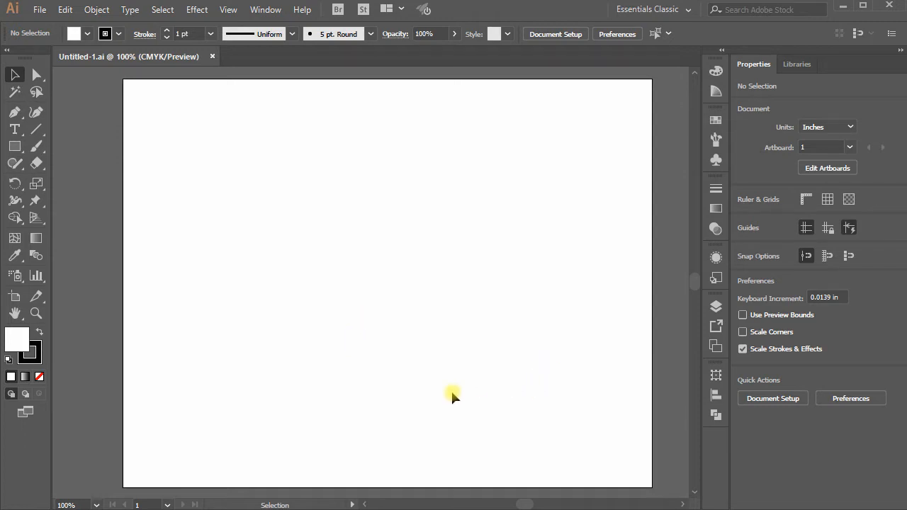
mouse_move(221, 282)
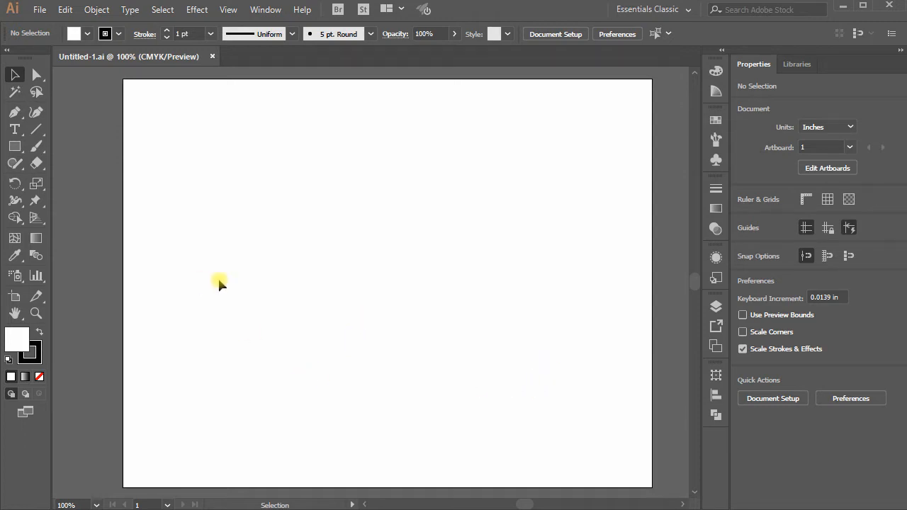
mouse_move(221, 297)
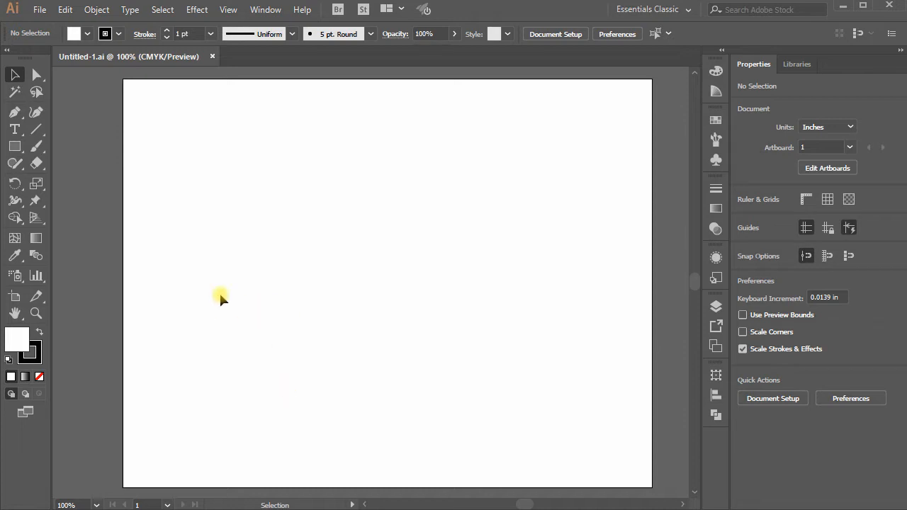
mouse_move(255, 296)
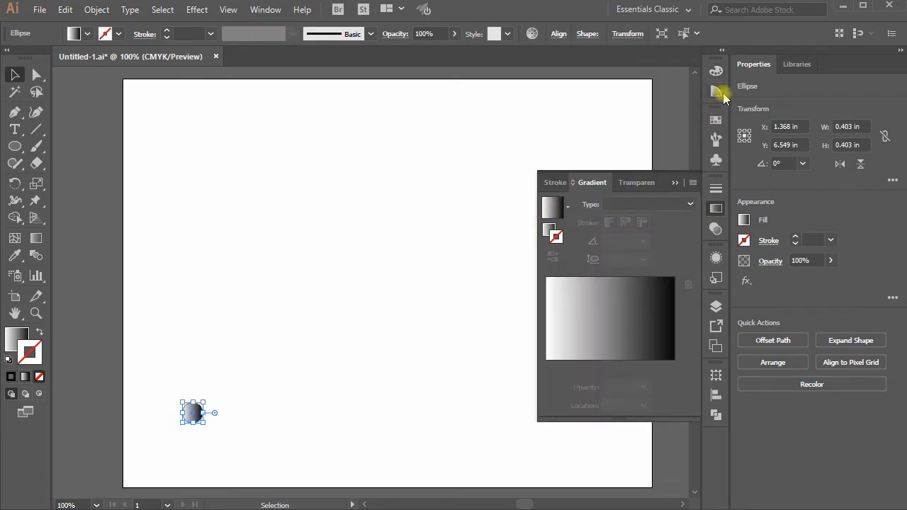
- Recolour both gradient stops of the small circle to dark navy blue
left_click(716, 91)
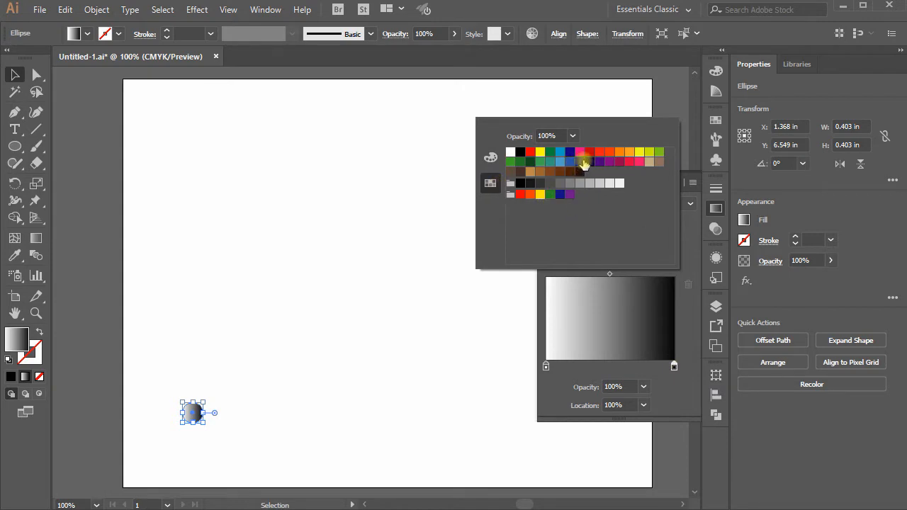
left_click(588, 161)
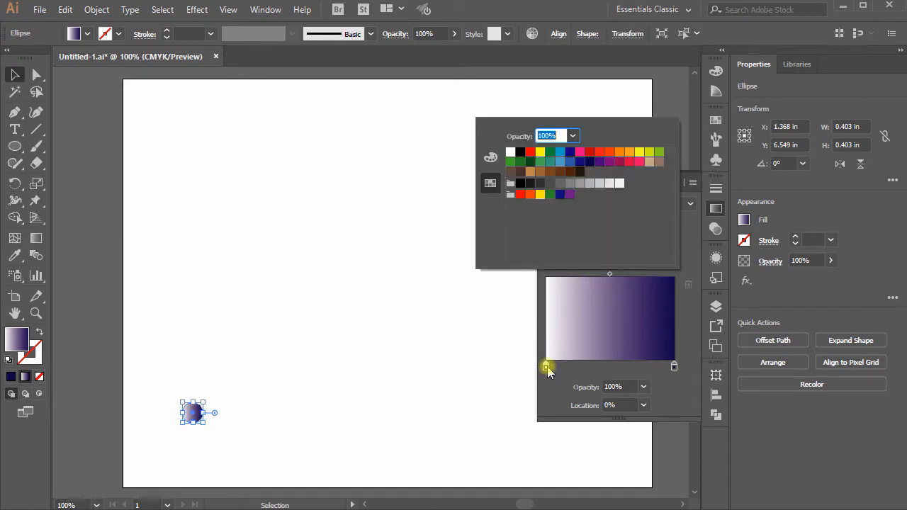
left_click(580, 161)
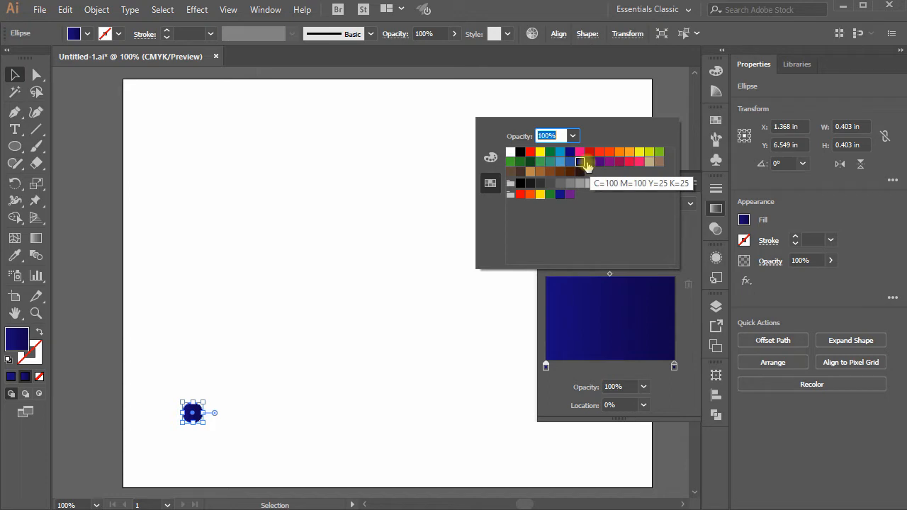
mouse_move(579, 162)
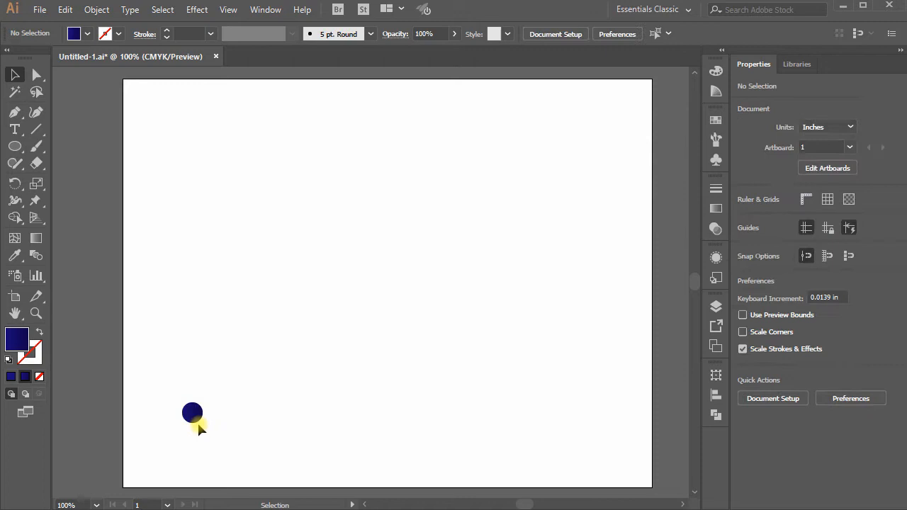
- Alt-drag a copy of the circle to the lower right and recolour it a brighter blue
left_click_drag(193, 413, 553, 414)
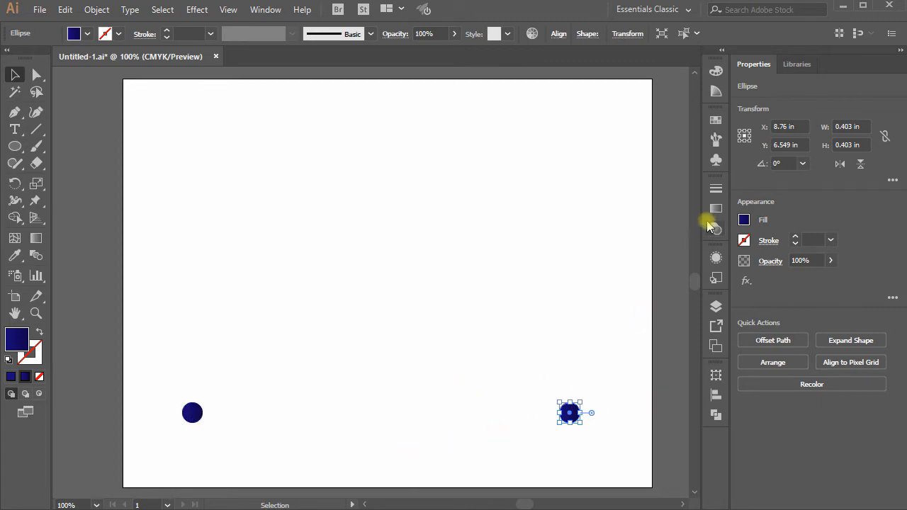
left_click(716, 208)
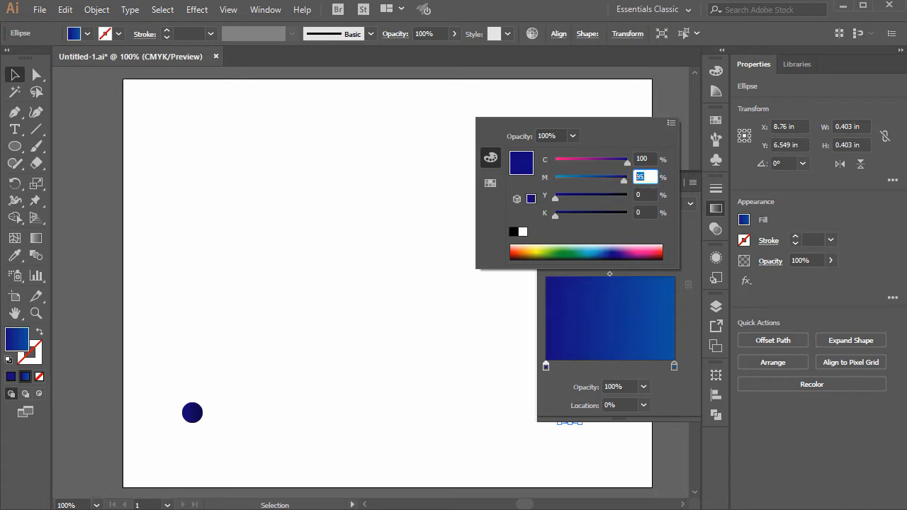
left_click(715, 209)
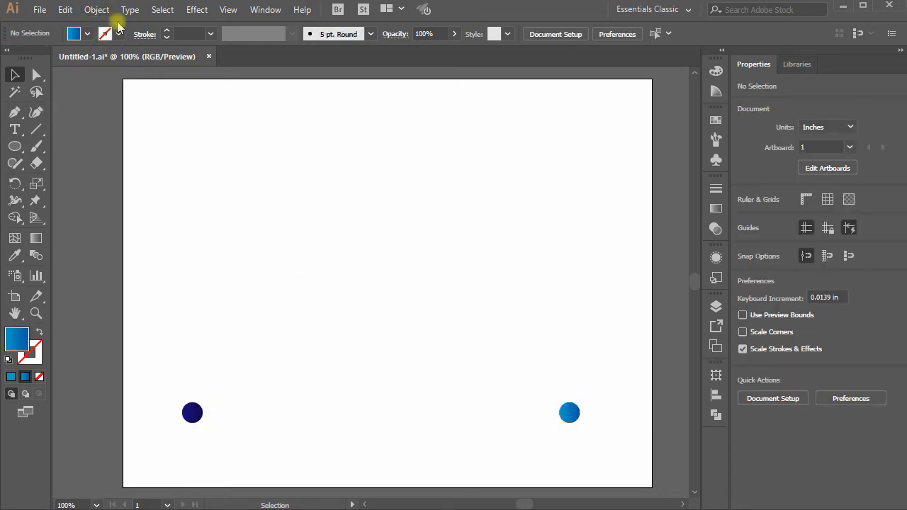
- Set Blend Options spacing to 200 specified steps and select both circles
left_click(96, 9)
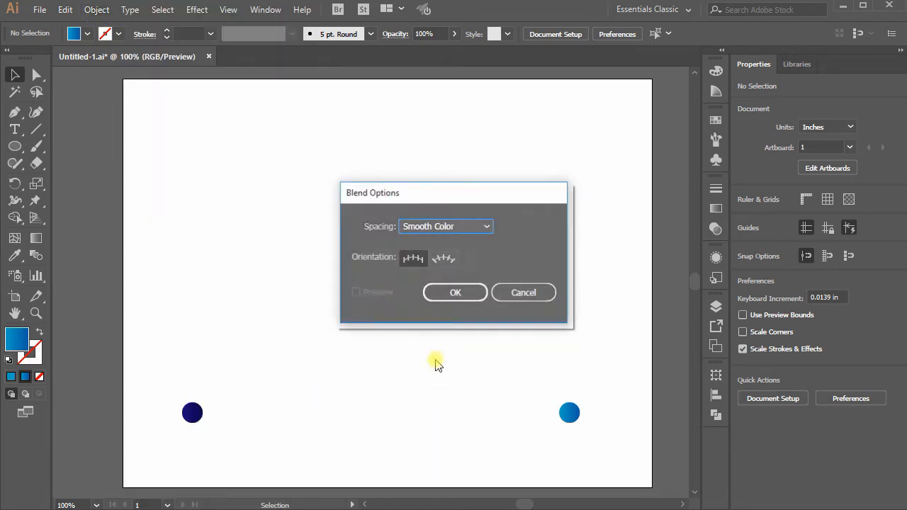
left_click(445, 227)
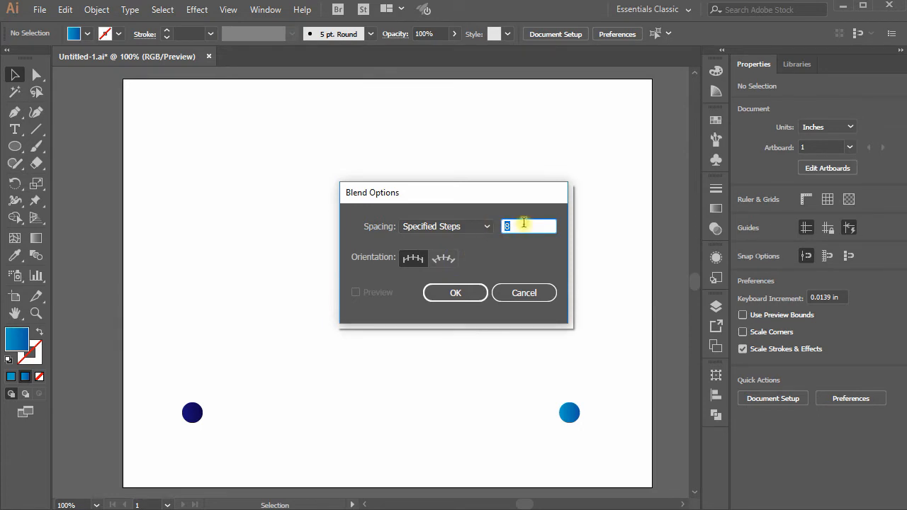
type("200")
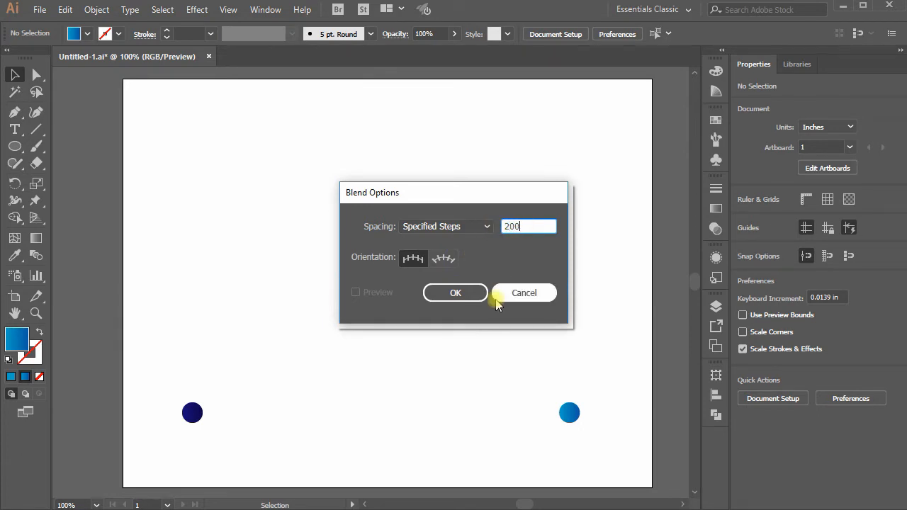
left_click(524, 292)
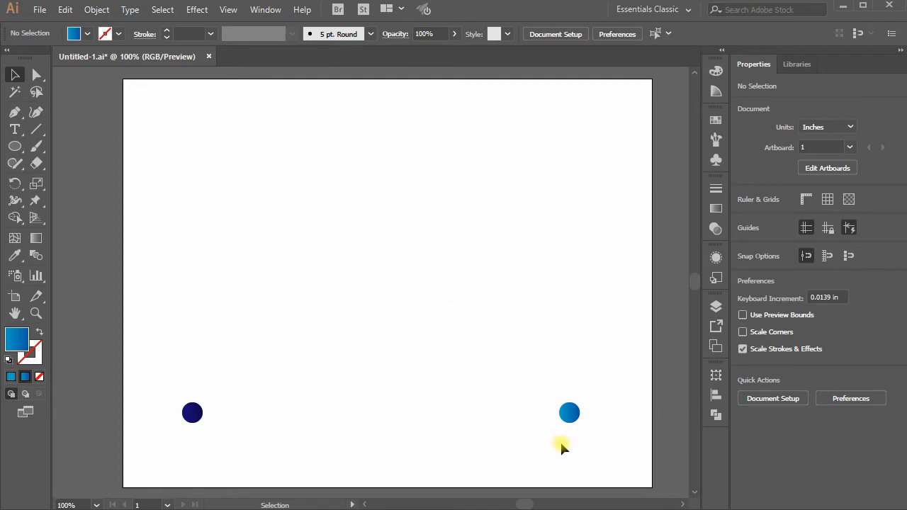
left_click(570, 413)
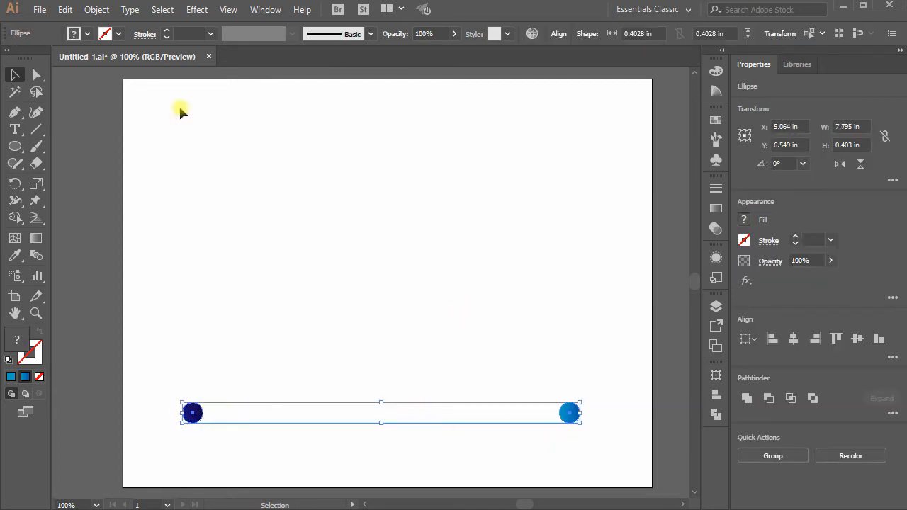
left_click(97, 9)
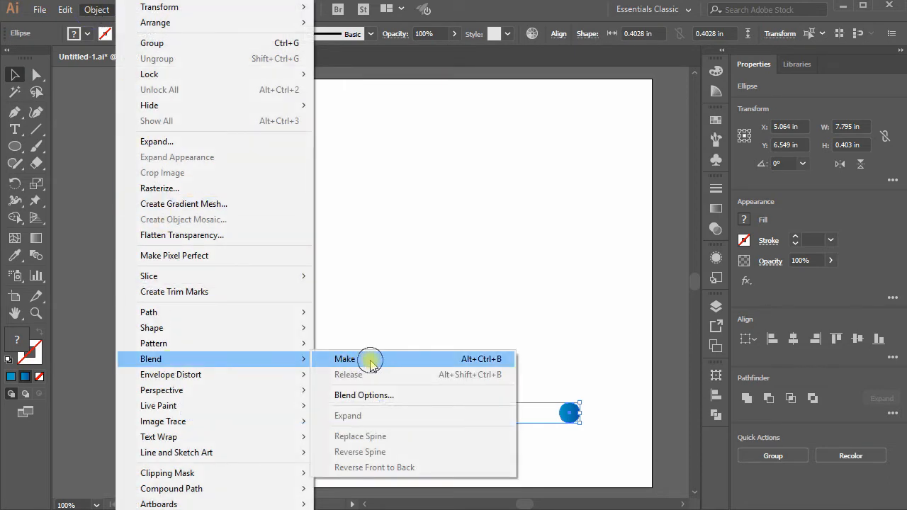
left_click(346, 360)
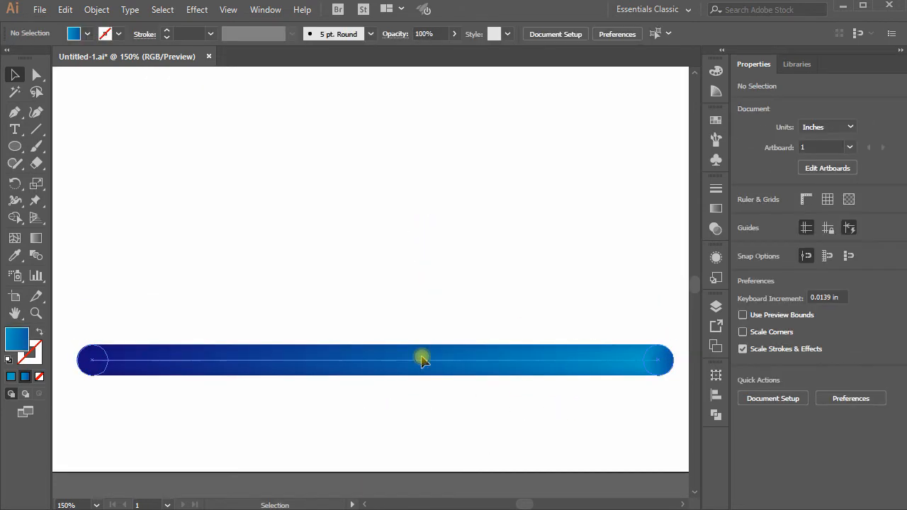
key("space")
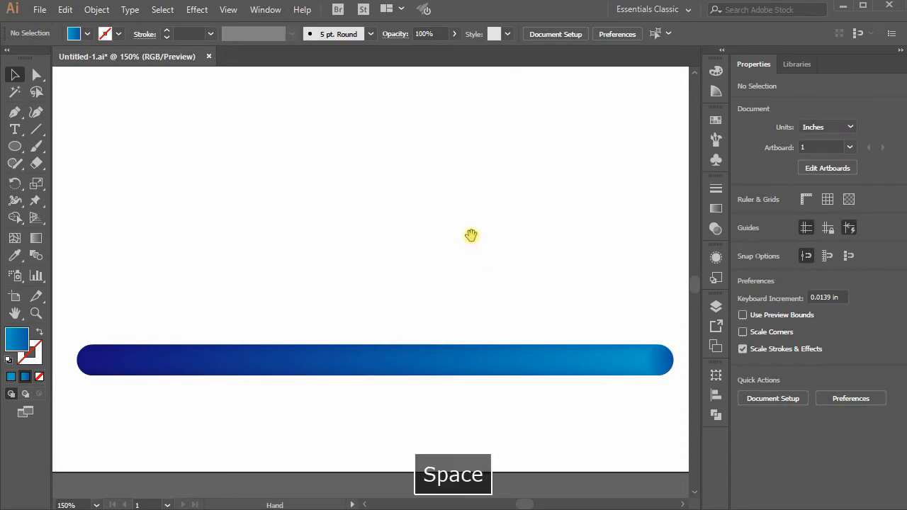
left_click_drag(470, 235, 480, 270)
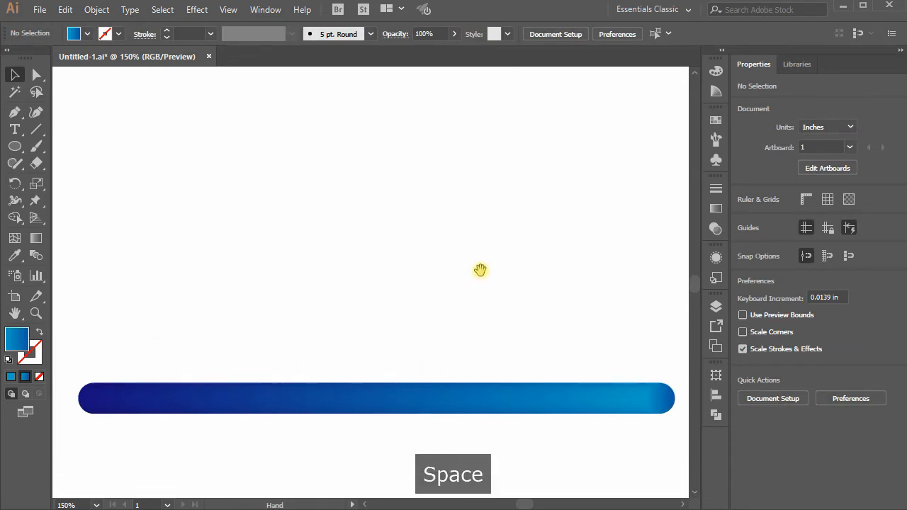
key("space")
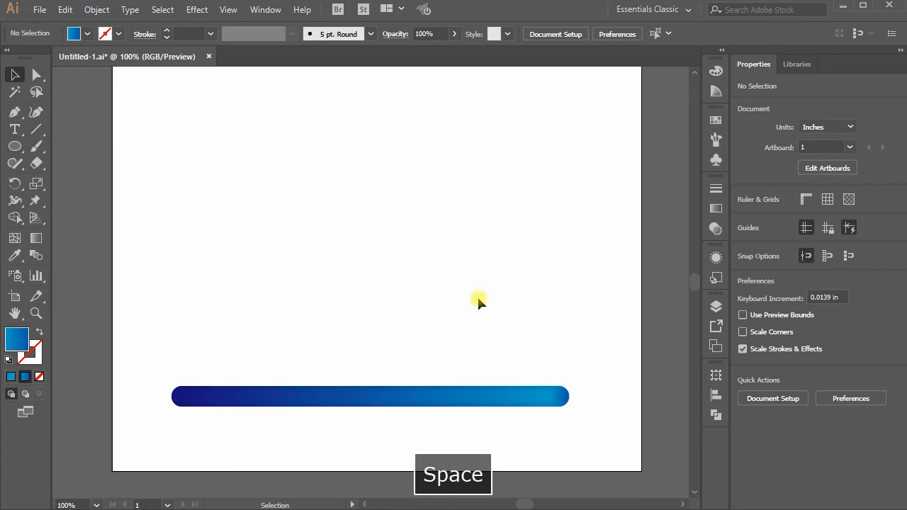
left_click_drag(479, 301, 498, 275)
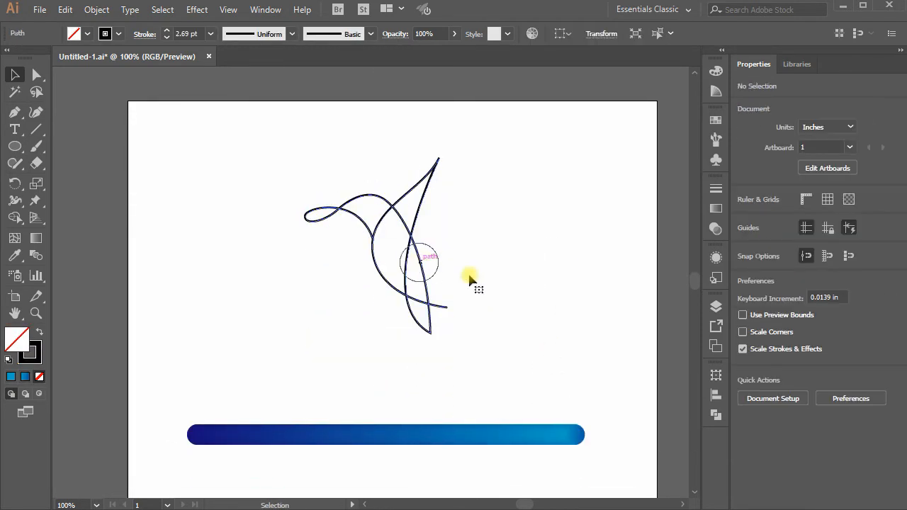
- Deselect the drawn bird path and return to whole-object selection
left_click(419, 262)
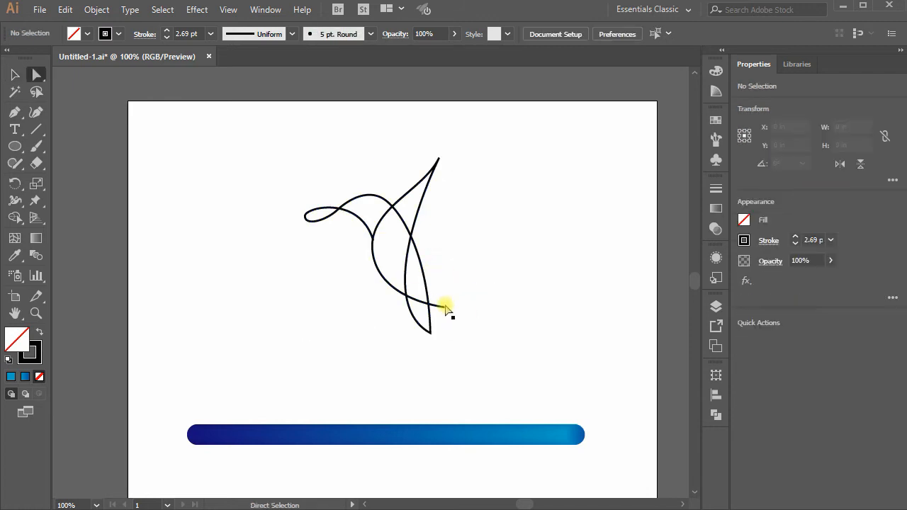
key("ctrl+y")
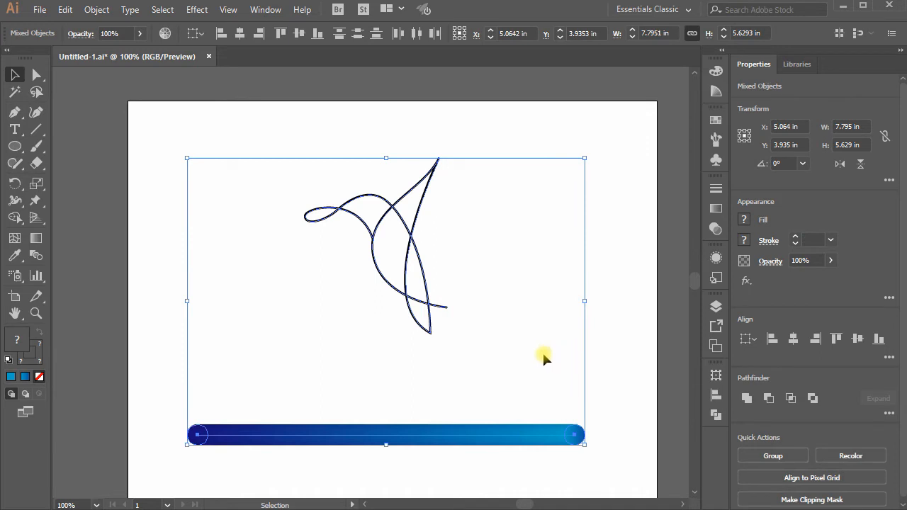
- Replace the blend's spine with the bird path and zoom out to view the tube
left_click(97, 9)
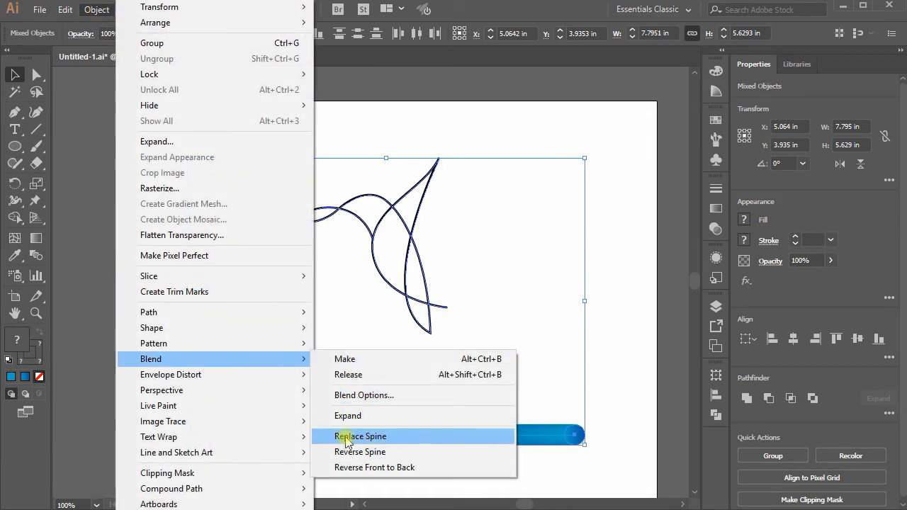
left_click(360, 437)
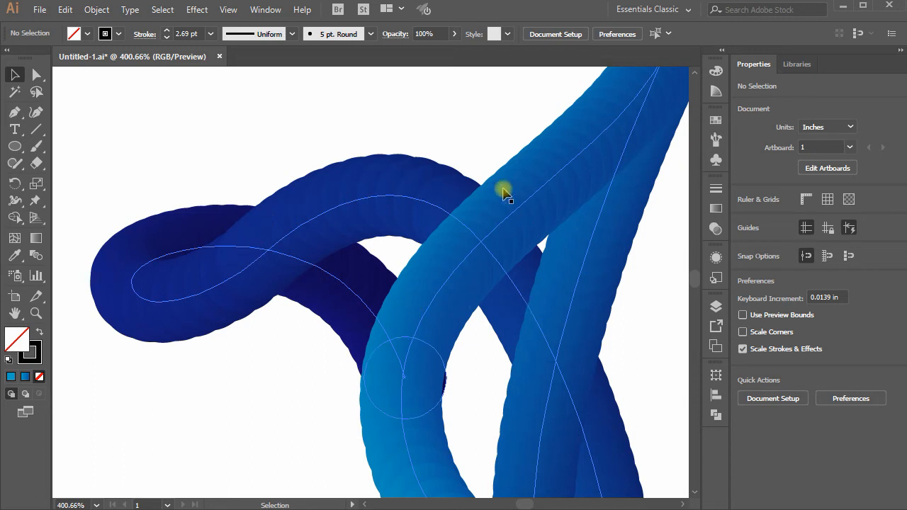
key("space")
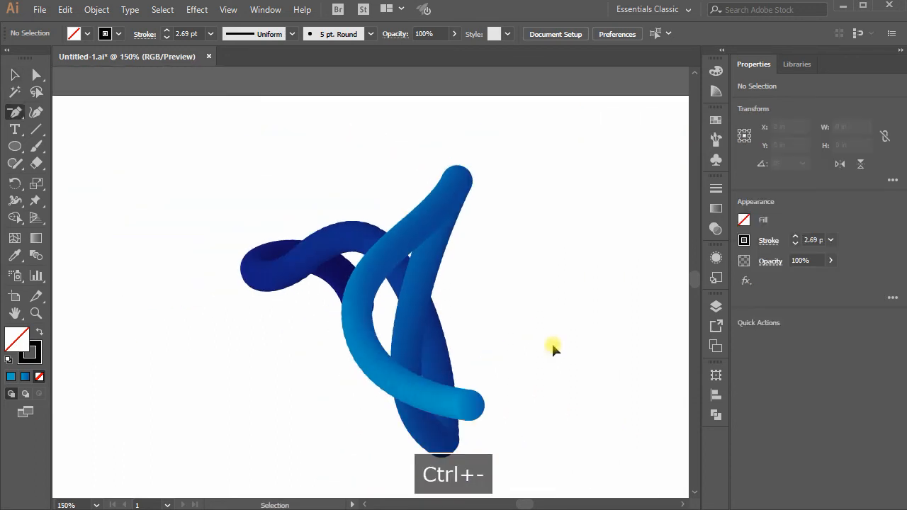
- Raise the bird tube blend to 500 specified steps for a smooth surface
left_click(425, 293)
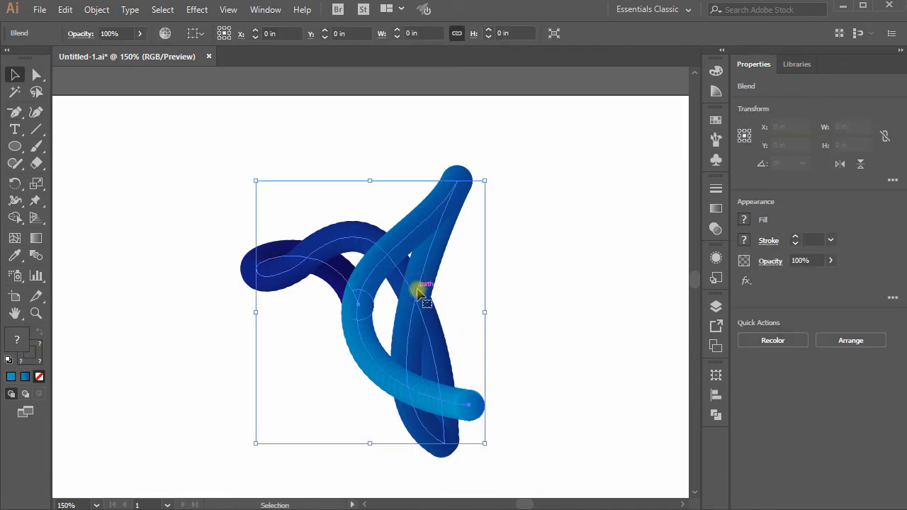
left_click(96, 8)
type("500")
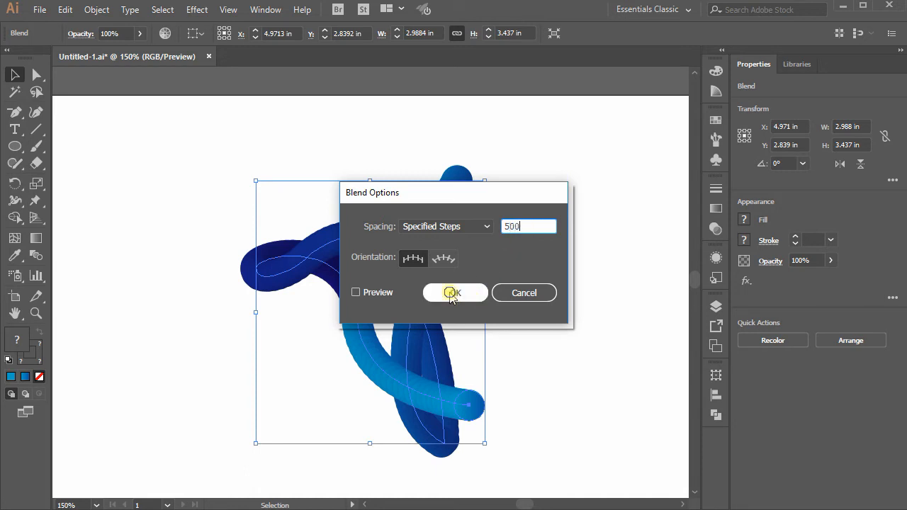
left_click(454, 292)
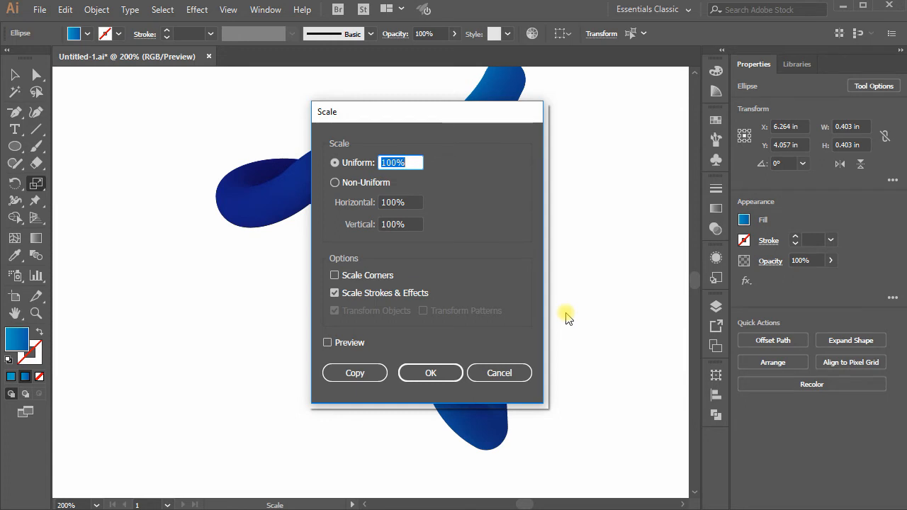
mouse_move(566, 315)
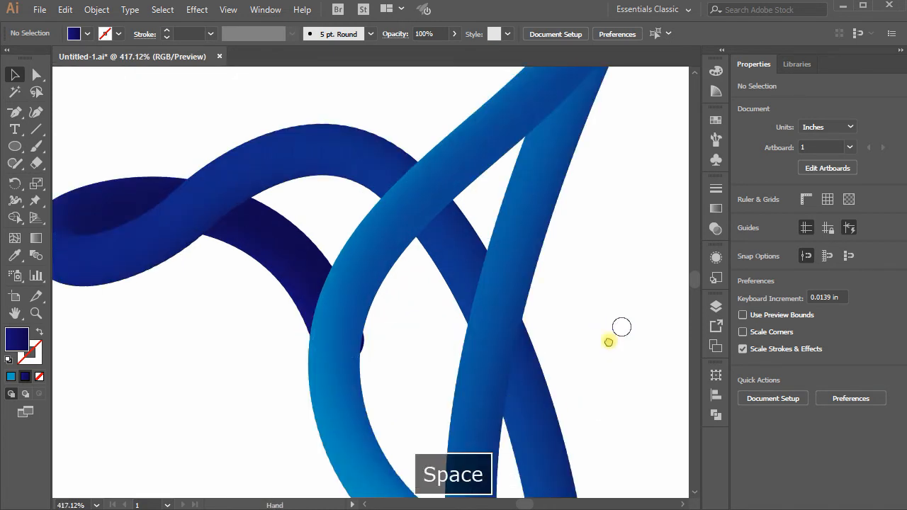
left_click_drag(621, 326, 536, 395)
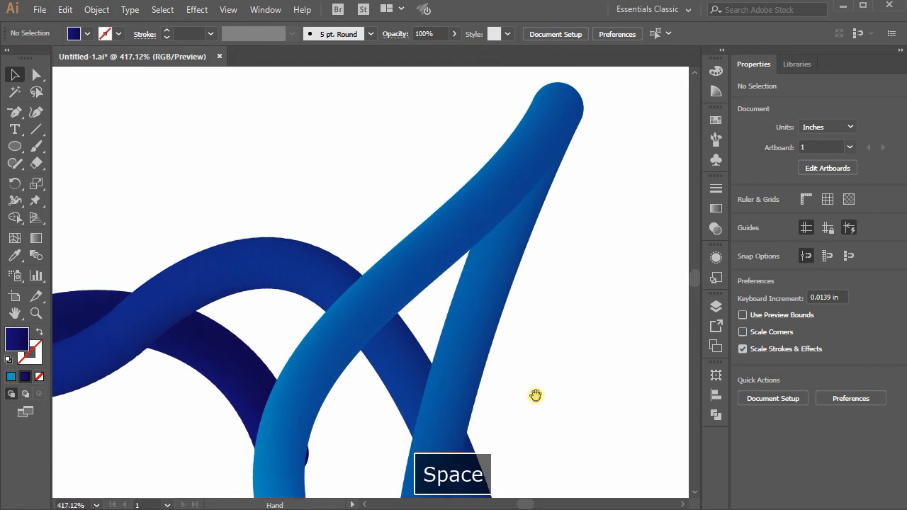
left_click_drag(536, 396, 519, 169)
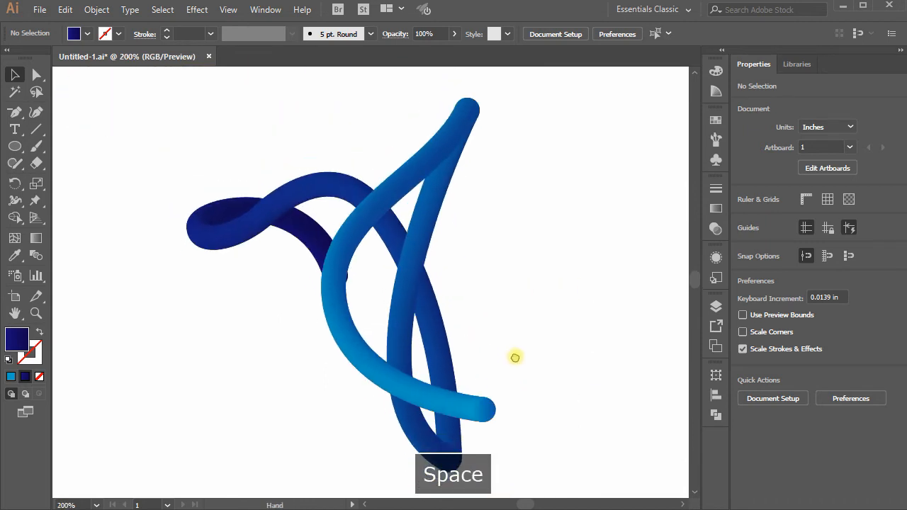
left_click_drag(516, 357, 510, 360)
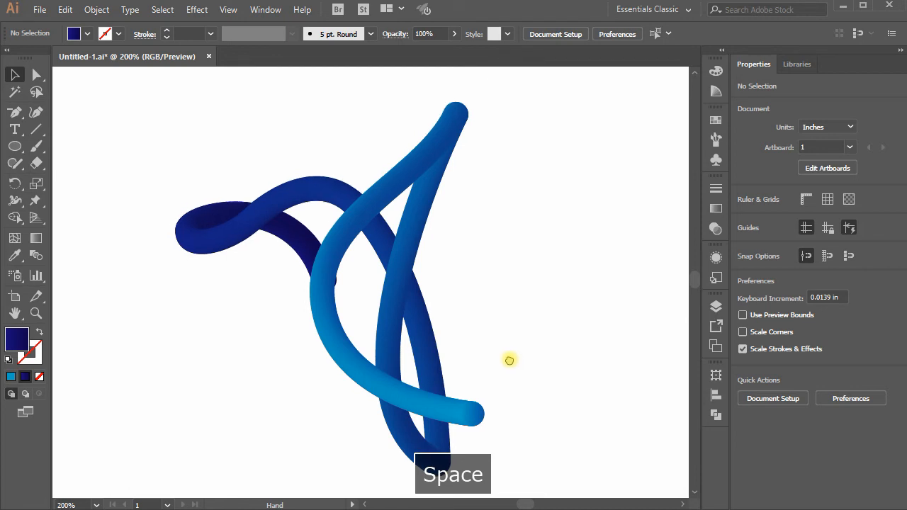
left_click_drag(508, 360, 530, 348)
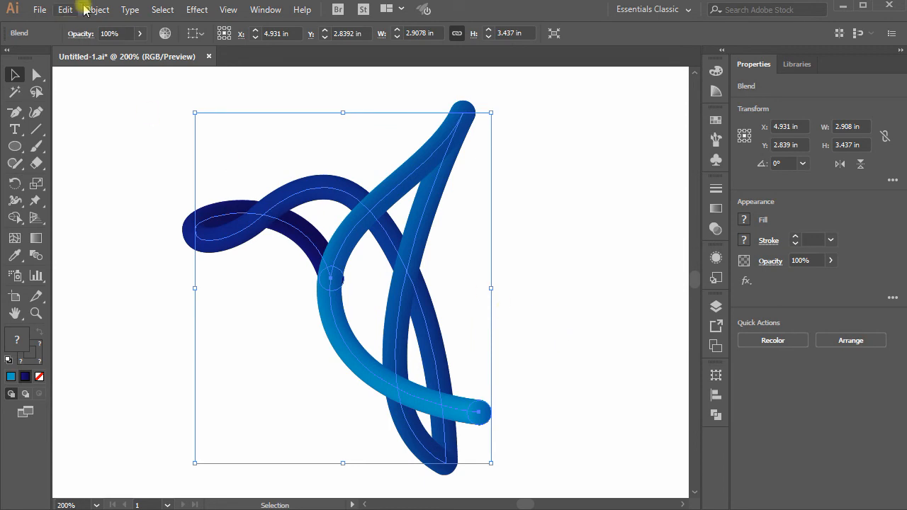
- Reverse the blend spine and eyedrop a colour onto the tube's end circle
left_click(97, 9)
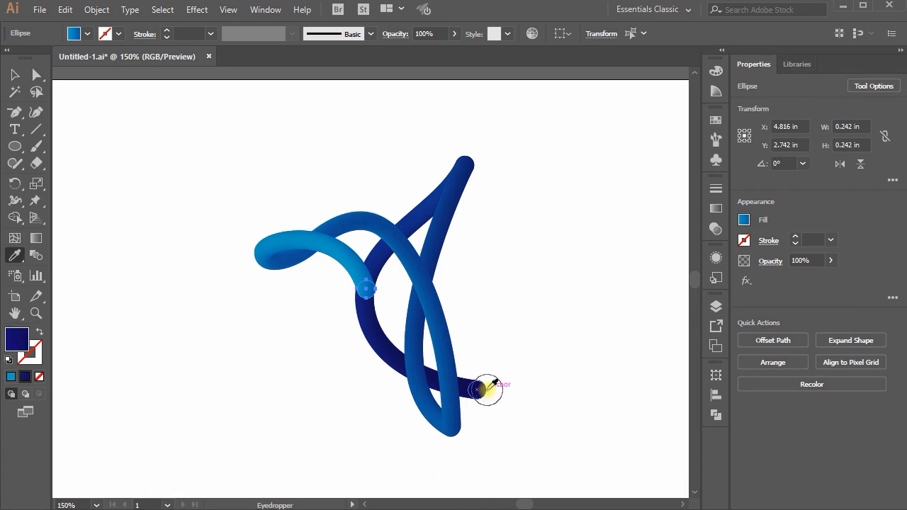
left_click(545, 408)
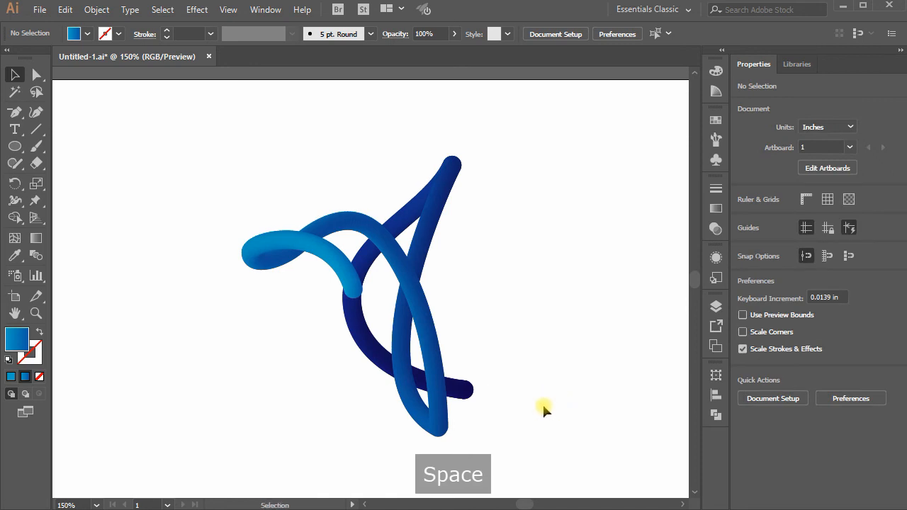
- Edit the end circle in Outline mode, then return to full-colour preview
key("a")
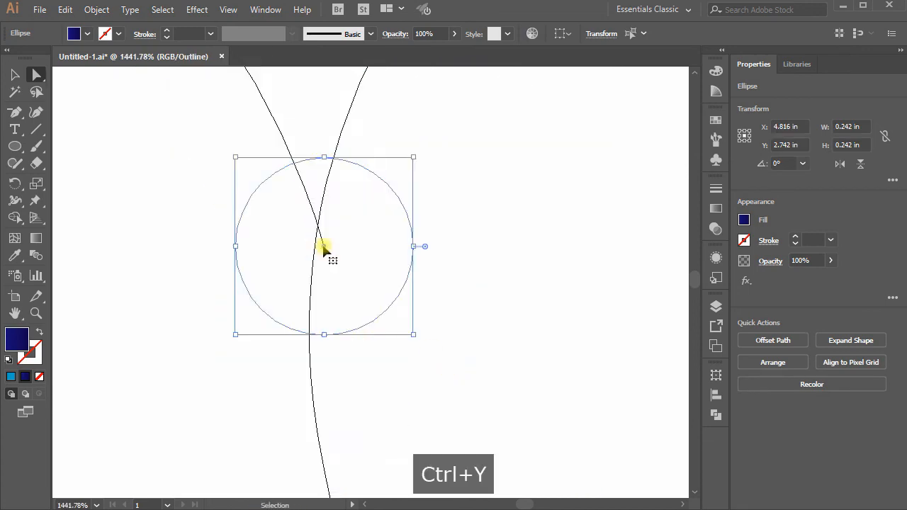
key("ctrl+y")
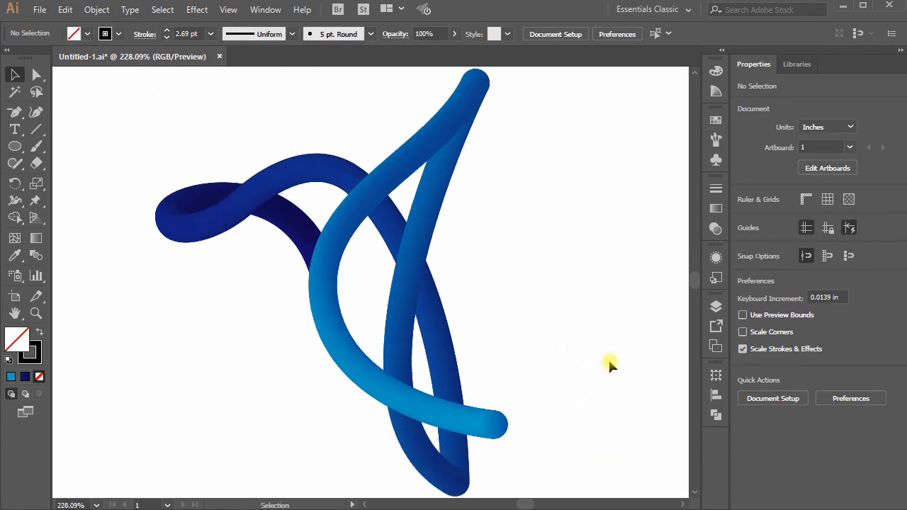
key("space")
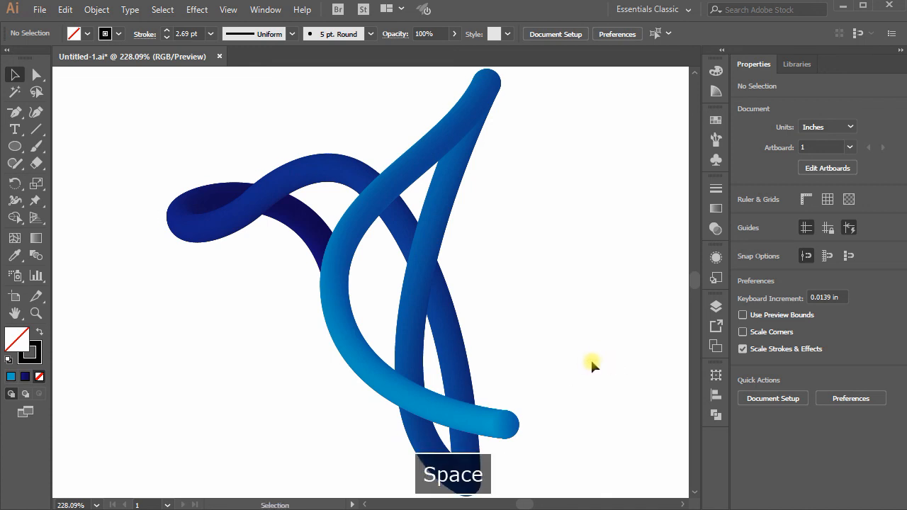
mouse_move(615, 404)
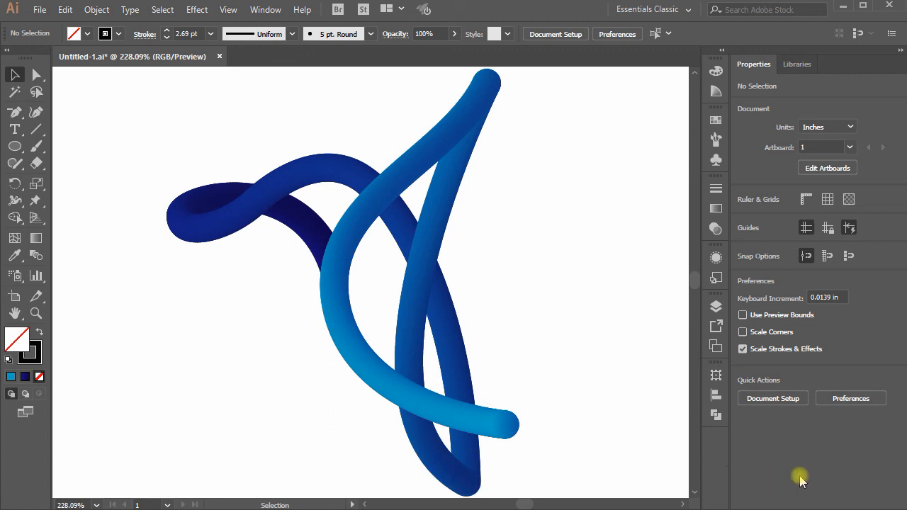
mouse_move(805, 481)
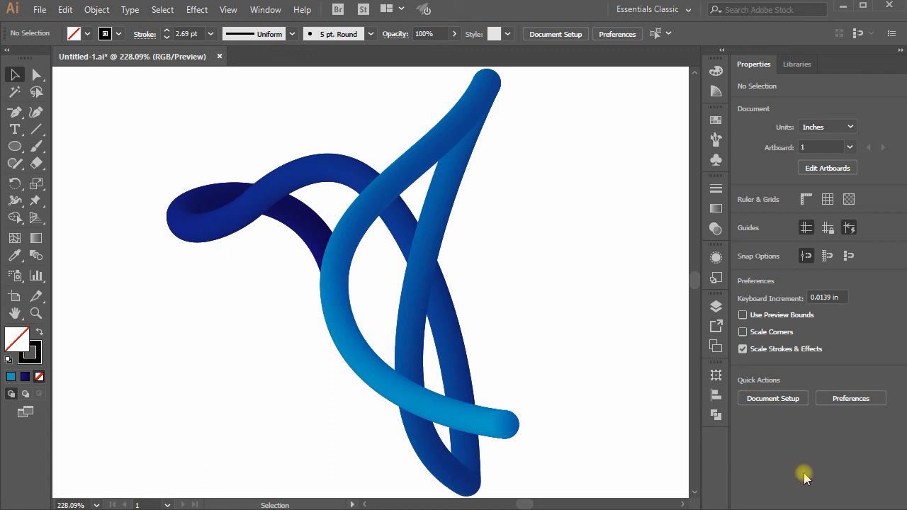